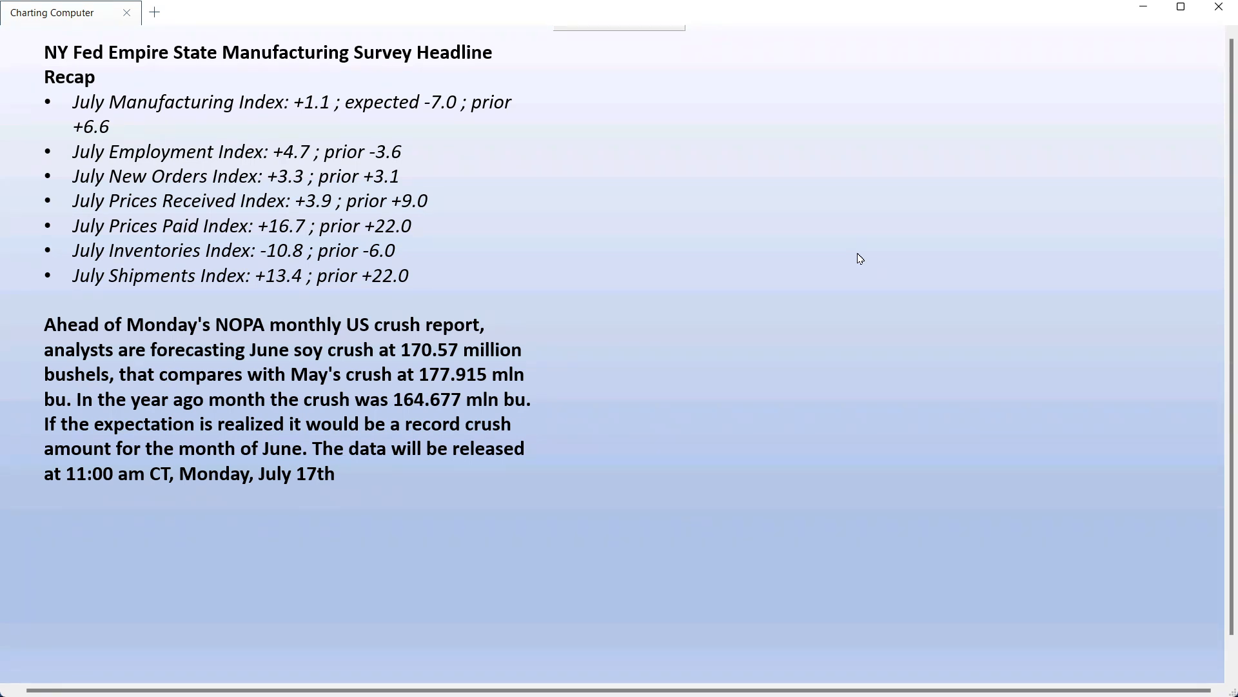
pyautogui.moveTo(909, 208)
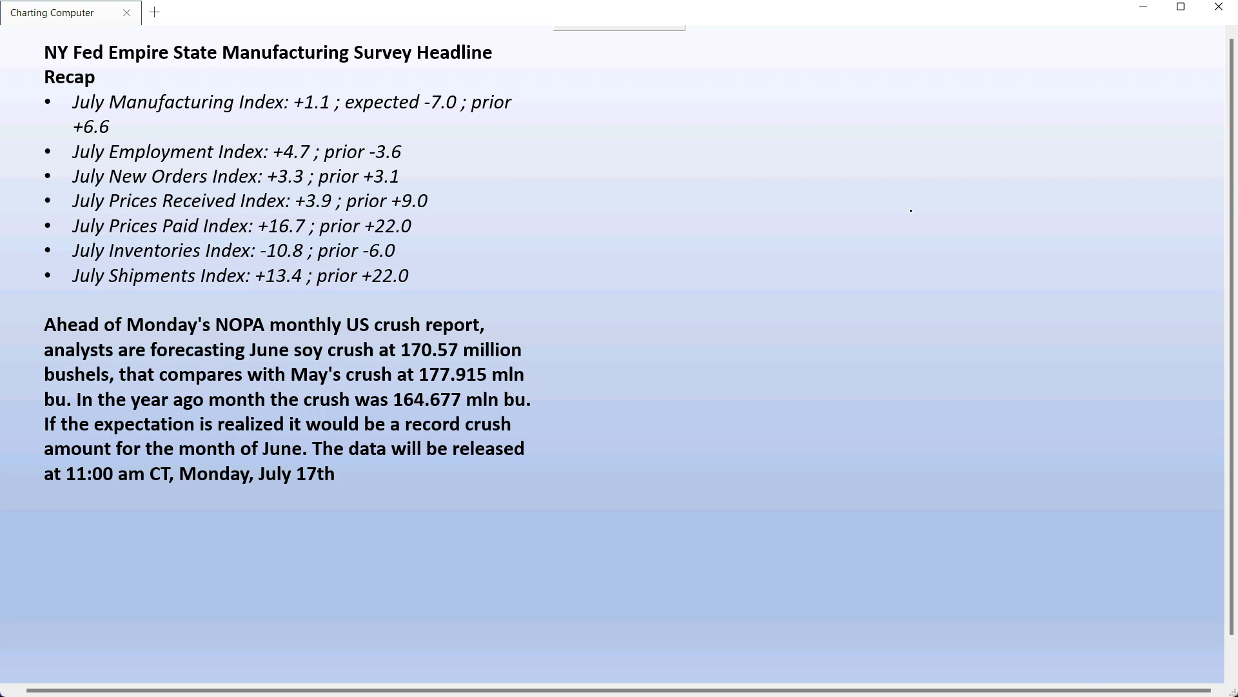
pyautogui.scroll(-3)
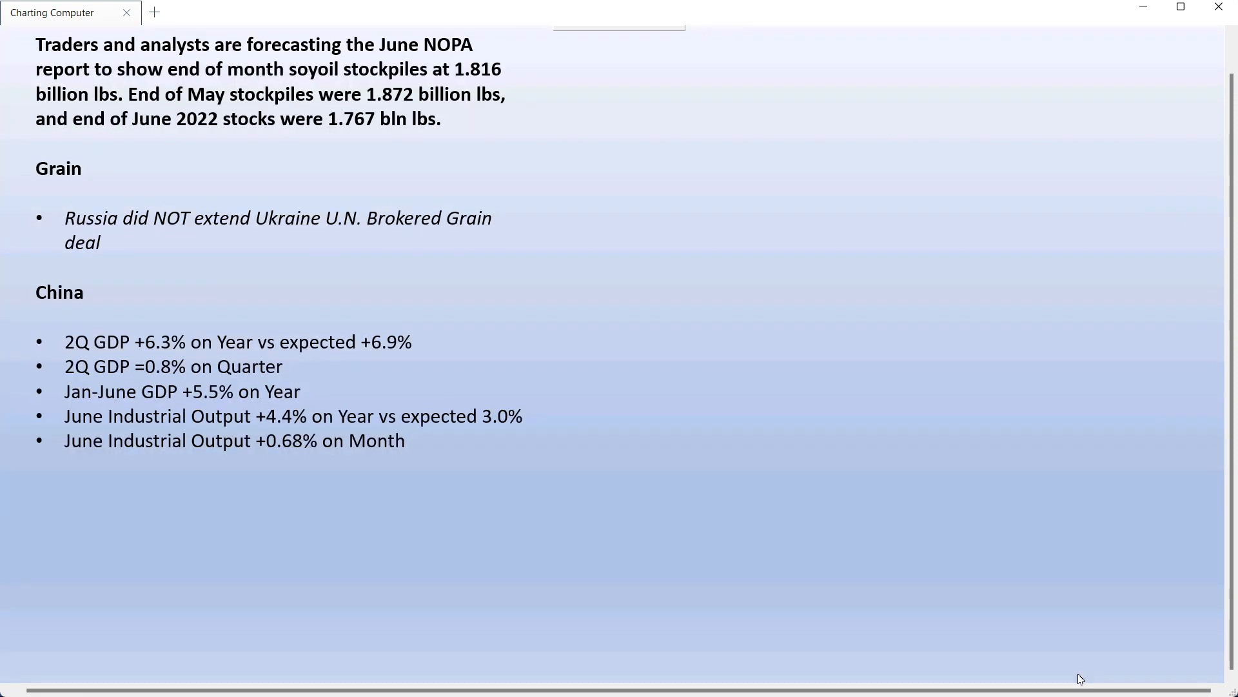